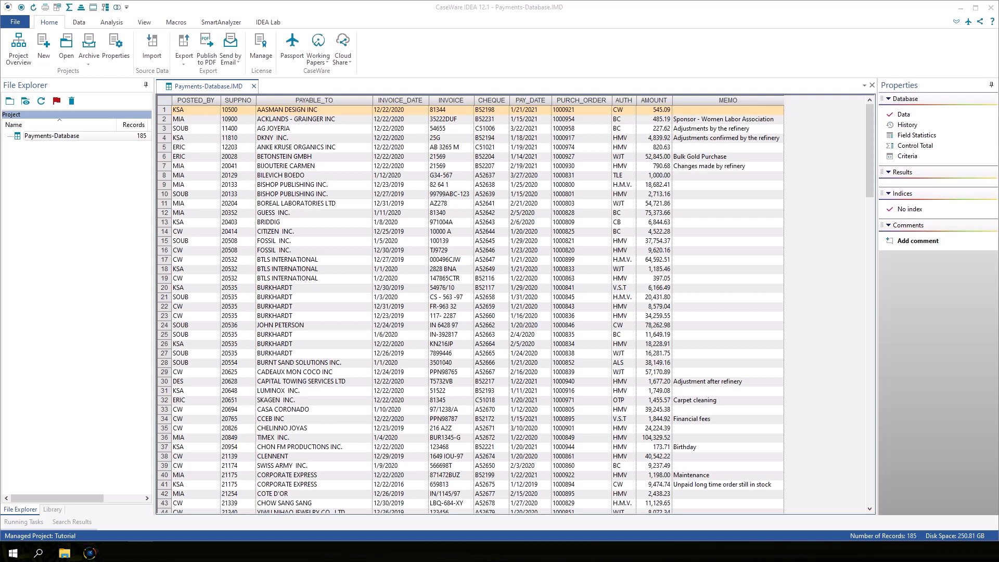
{"action": "mouse_move", "coordinate": [273, 368]}
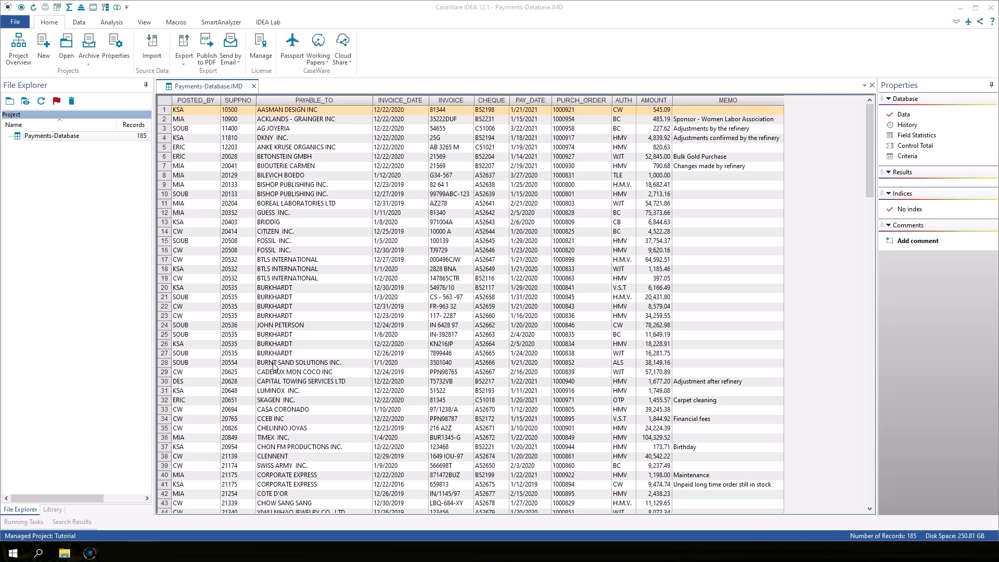
{"action": "mouse_move", "coordinate": [395, 306]}
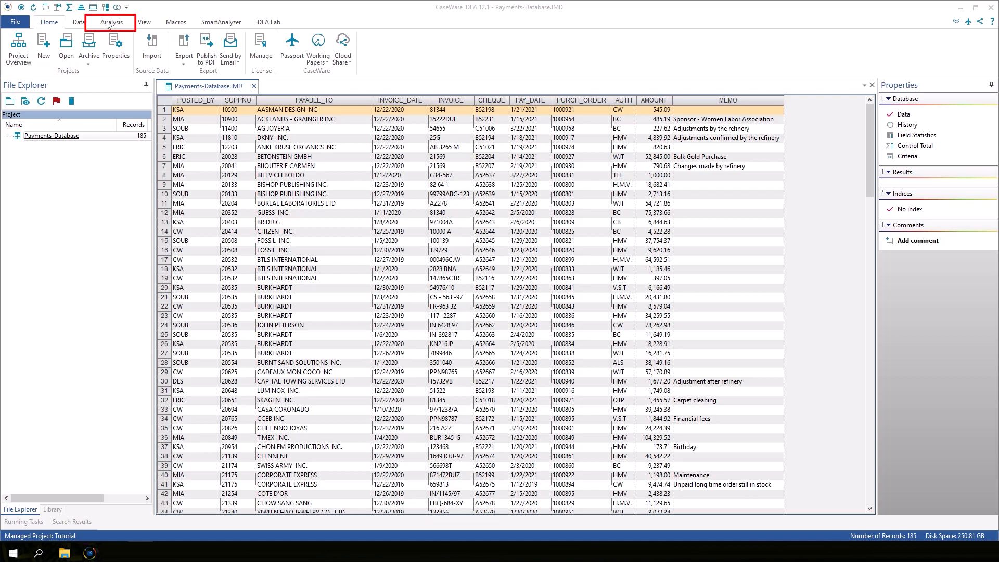
Step: Switch the ribbon to the Analysis tools for the Payments-Database table
{"action": "left_click", "coordinate": [111, 22]}
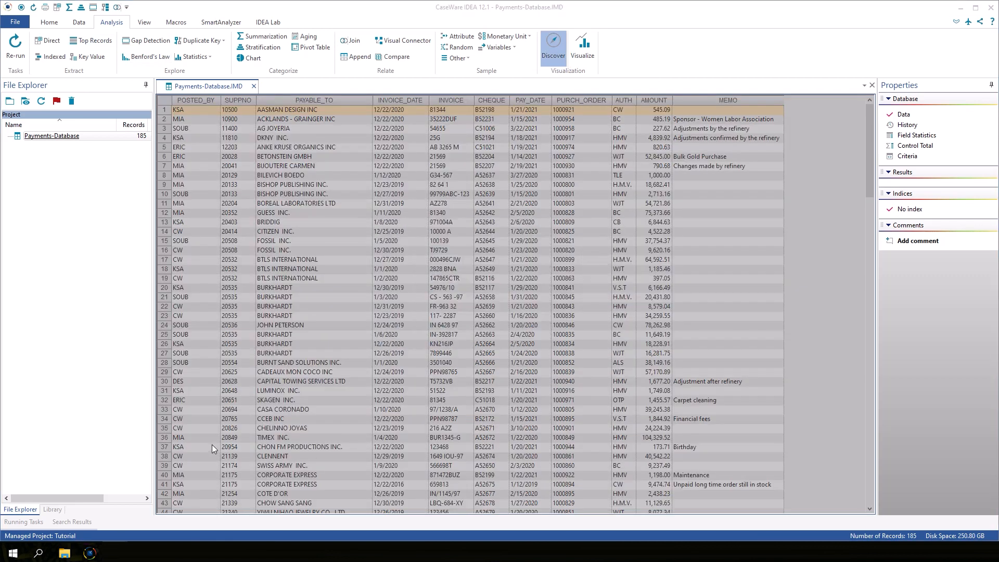
Step: Generate a Discover dashboard for Payments-Database and open the AUTH treemap's chart properties
{"action": "left_click", "coordinate": [552, 43]}
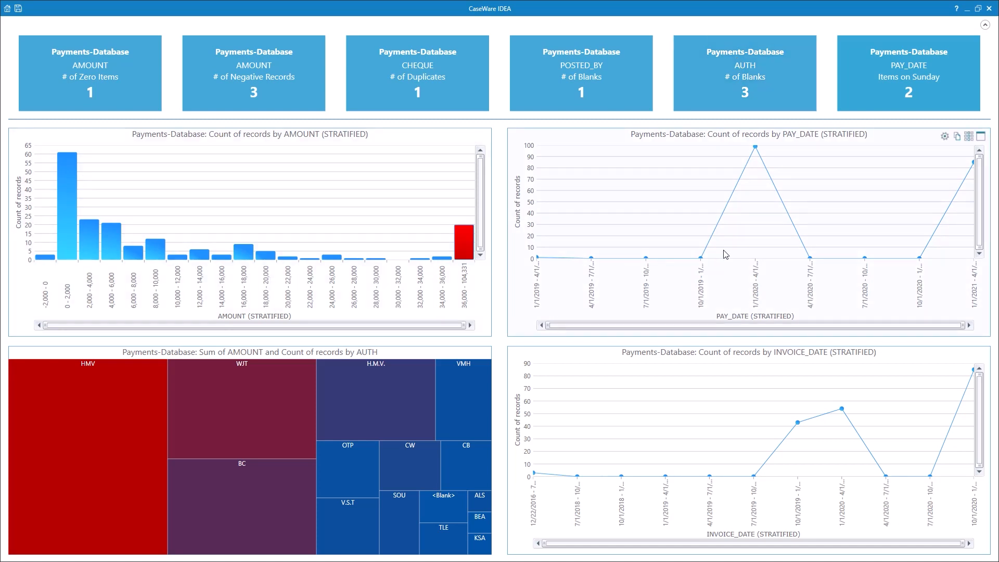
{"action": "mouse_move", "coordinate": [213, 265]}
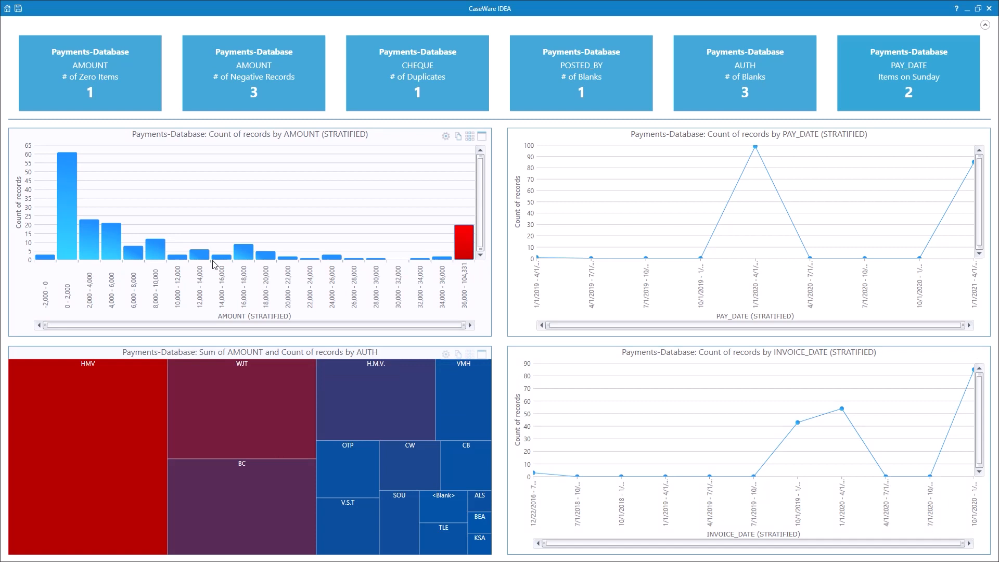
{"action": "mouse_move", "coordinate": [67, 241]}
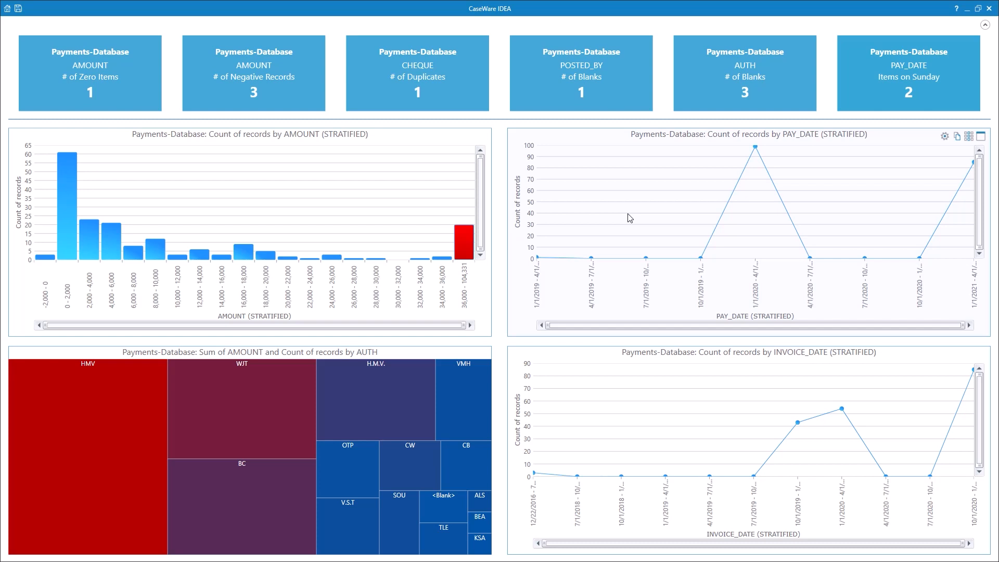
{"action": "mouse_move", "coordinate": [678, 346]}
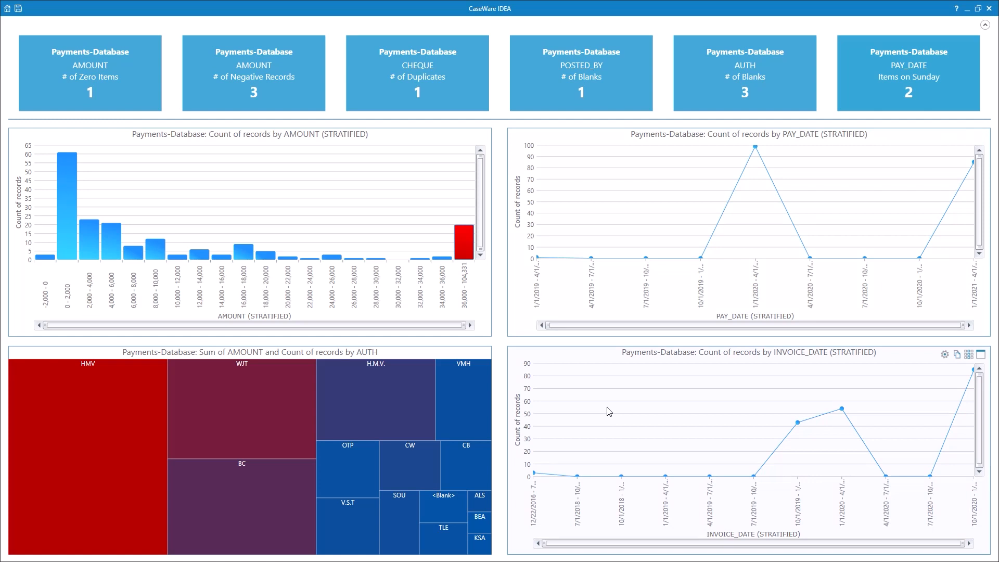
{"action": "mouse_move", "coordinate": [571, 397]}
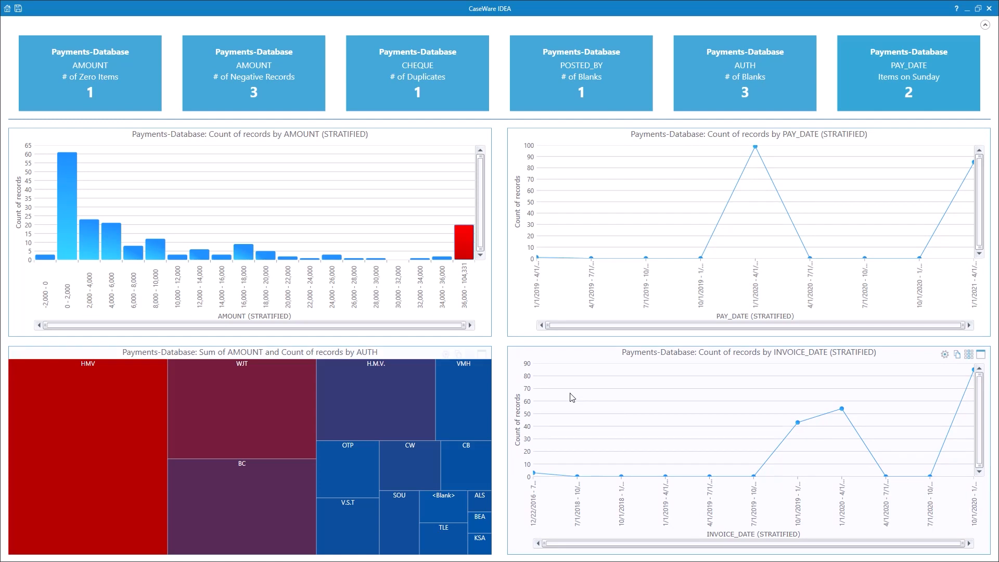
{"action": "mouse_move", "coordinate": [408, 357]}
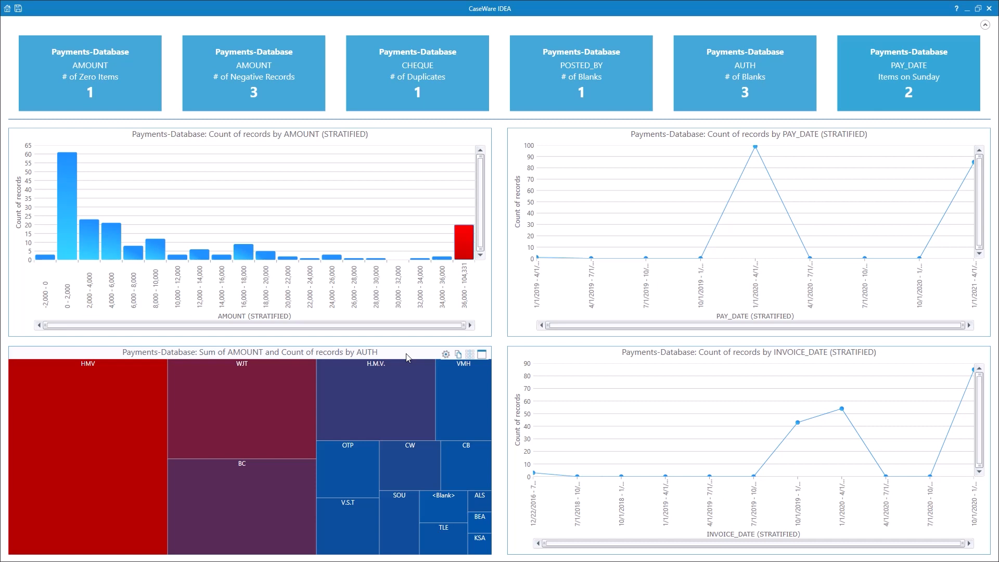
{"action": "mouse_move", "coordinate": [270, 400]}
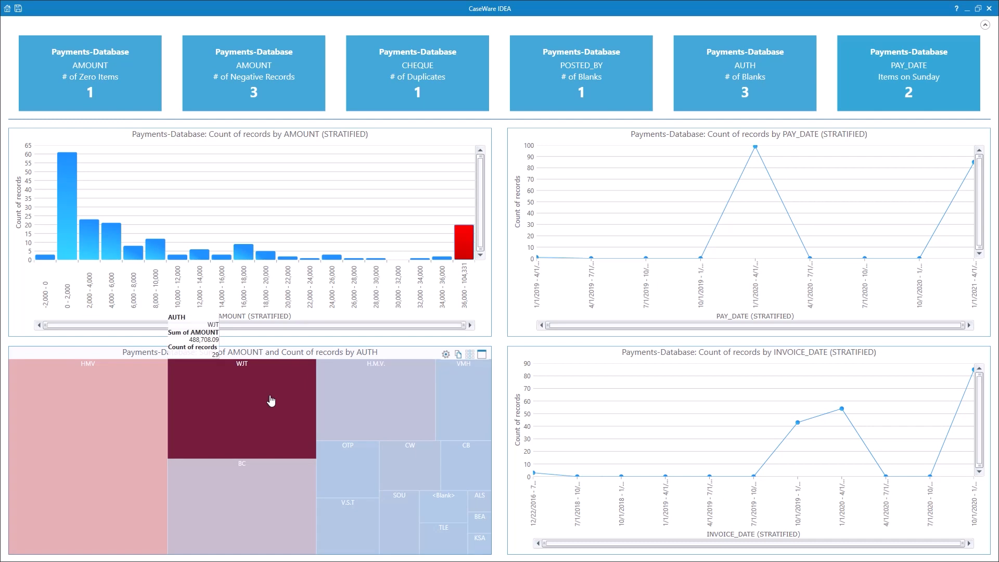
{"action": "mouse_move", "coordinate": [289, 372]}
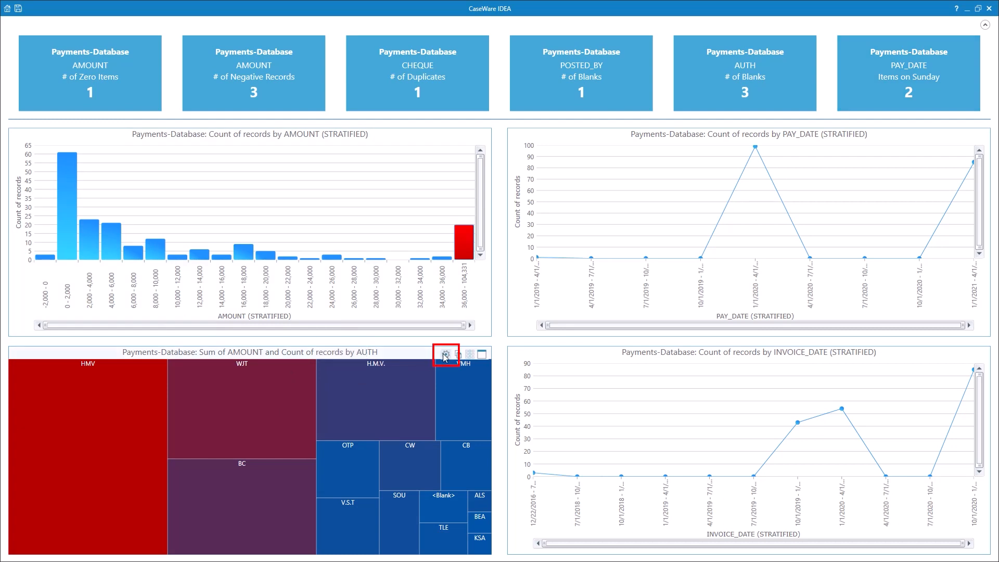
{"action": "left_click", "coordinate": [444, 354]}
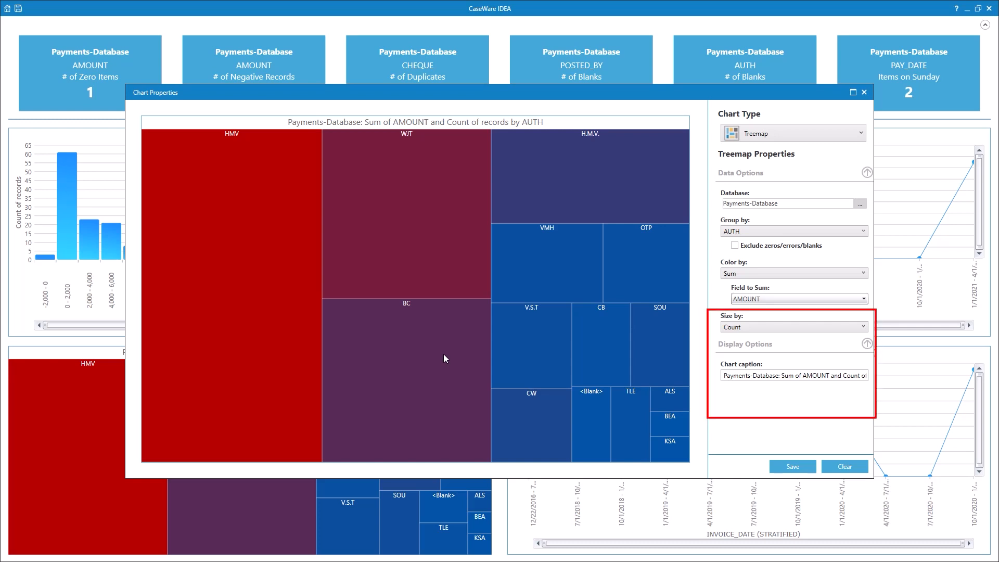
{"action": "mouse_move", "coordinate": [730, 341]}
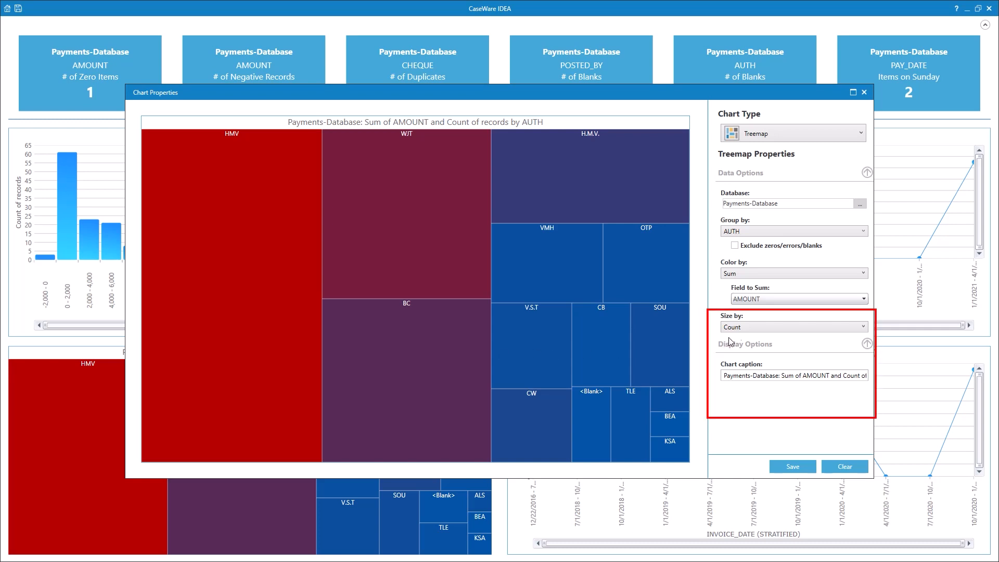
Step: Size the AUTH treemap by Sum of the AMOUNT field and save the settings
{"action": "left_click", "coordinate": [793, 326]}
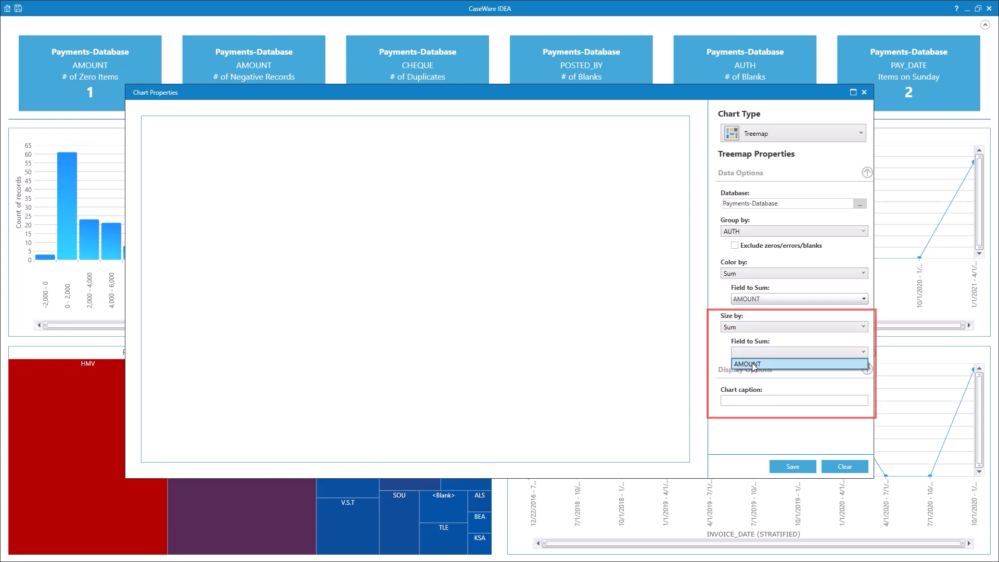
{"action": "left_click", "coordinate": [751, 363]}
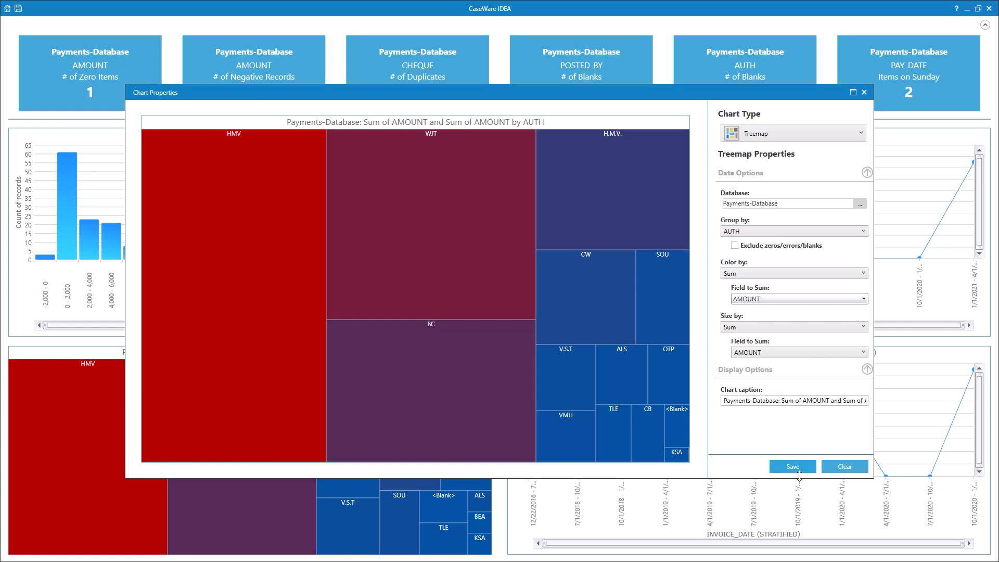
{"action": "left_click", "coordinate": [791, 466]}
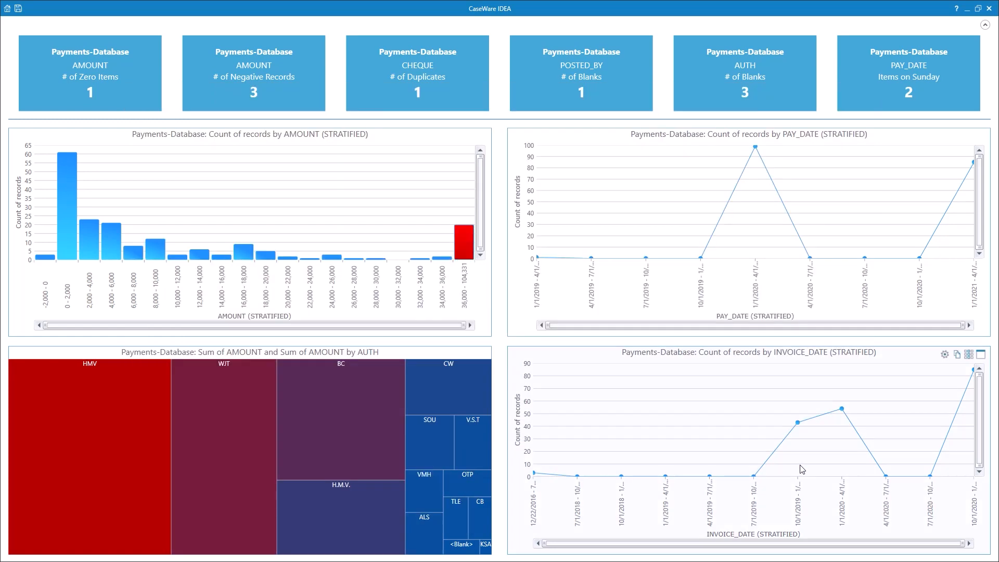
Step: Save the dashboard as 'my dashboard'
{"action": "left_click", "coordinate": [19, 8]}
{"action": "type", "text": "my das"}
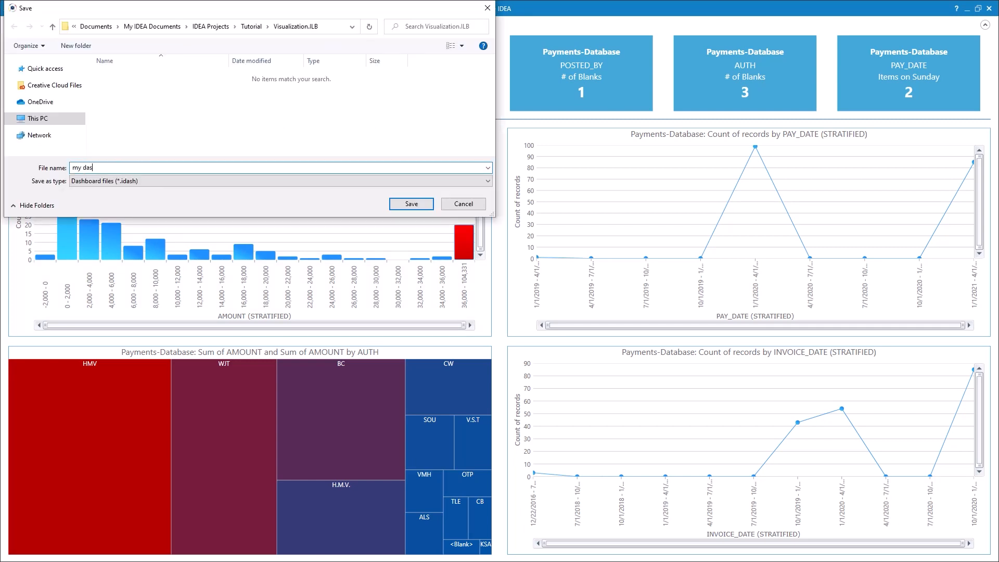
{"action": "type", "text": "hboard"}
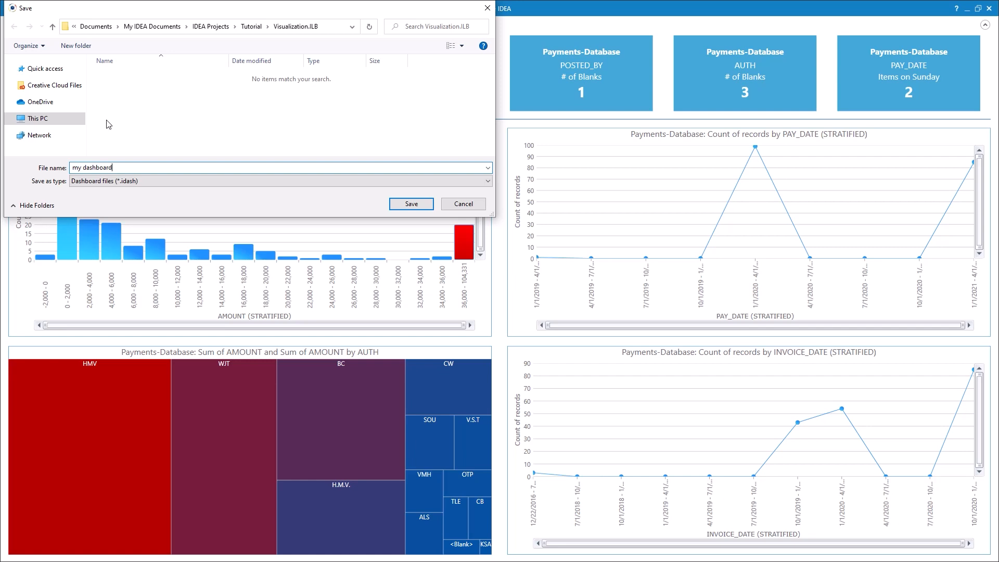
{"action": "left_click", "coordinate": [410, 203]}
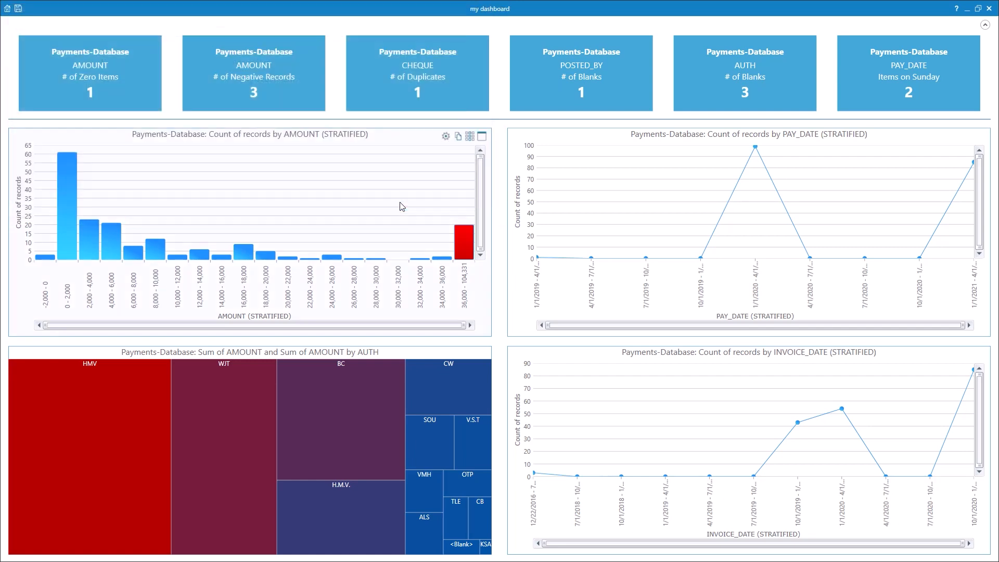
{"action": "mouse_move", "coordinate": [991, 8]}
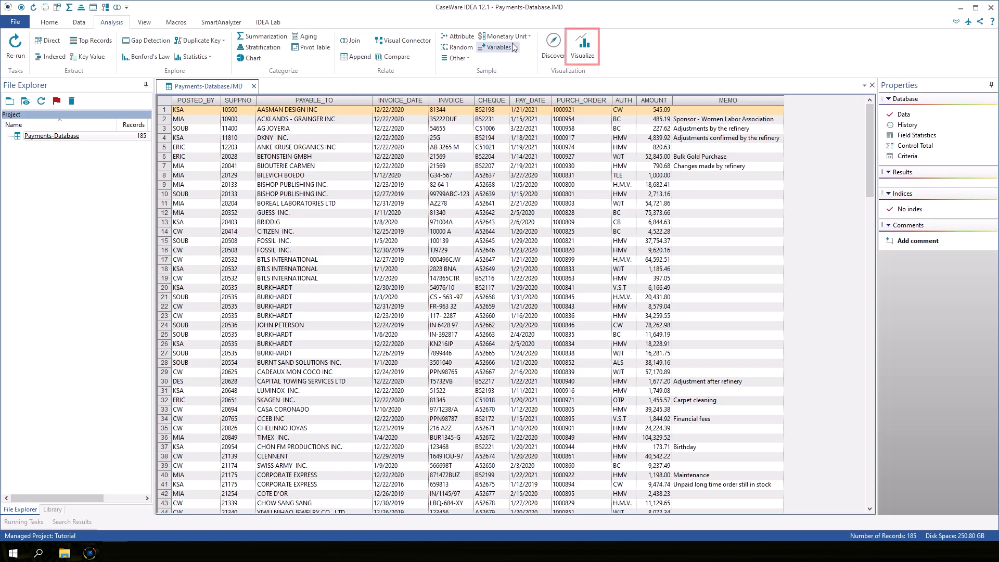
{"action": "mouse_move", "coordinate": [582, 46]}
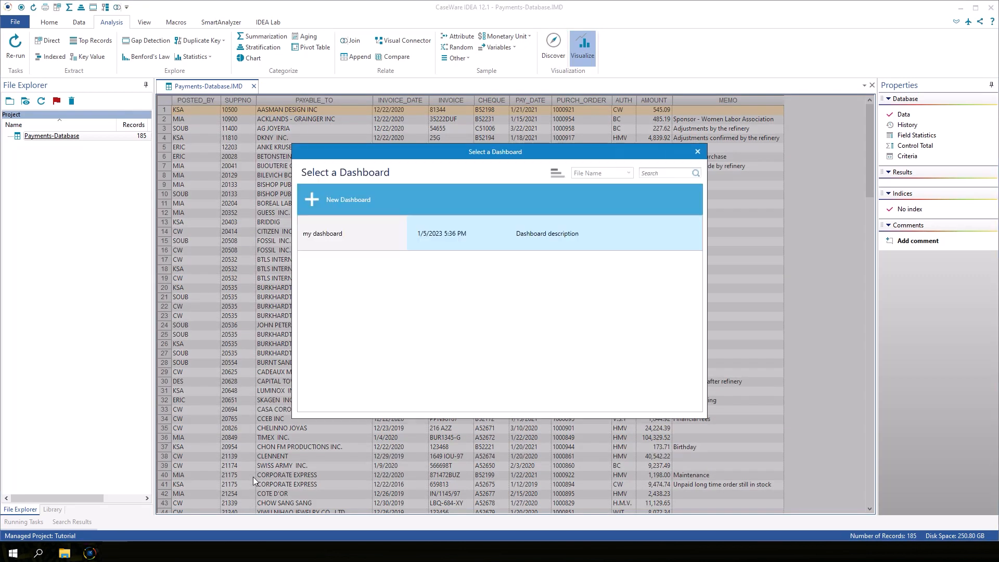
{"action": "mouse_move", "coordinate": [357, 242]}
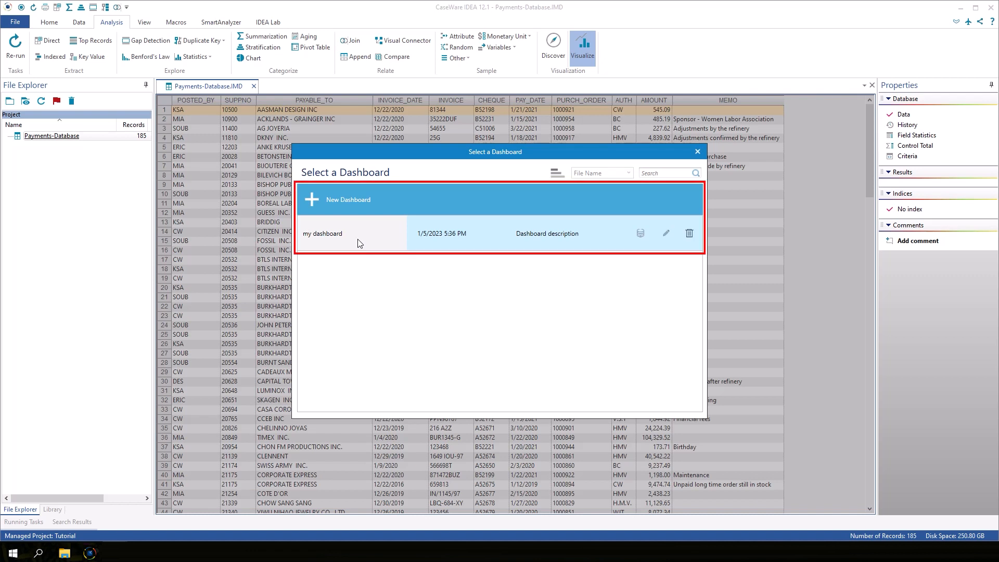